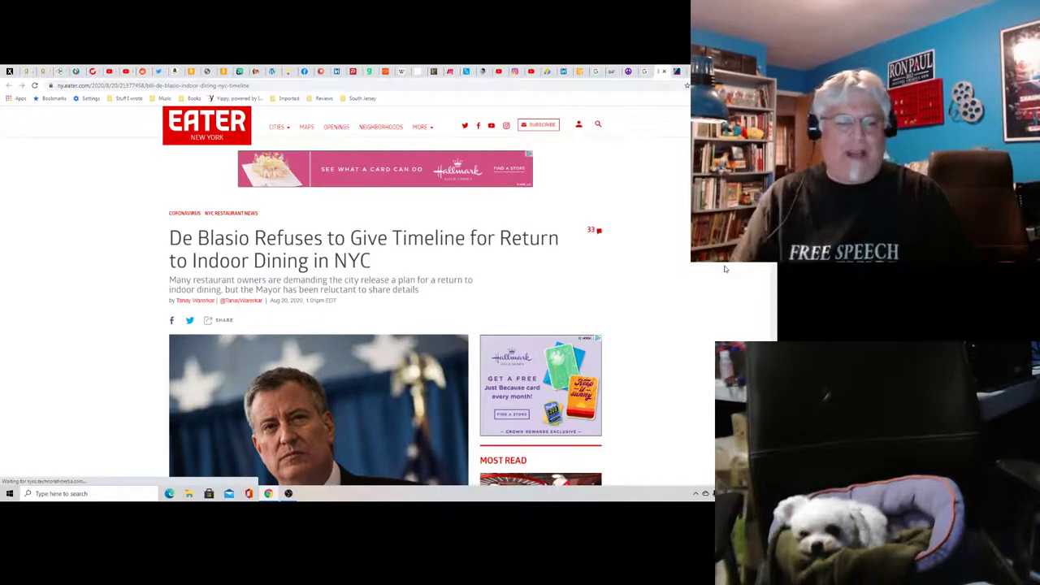
Scroll down through the Eater de Blasio indoor-dining article.
{"action": "scroll", "scroll_direction": "down", "scroll_amount": 3}
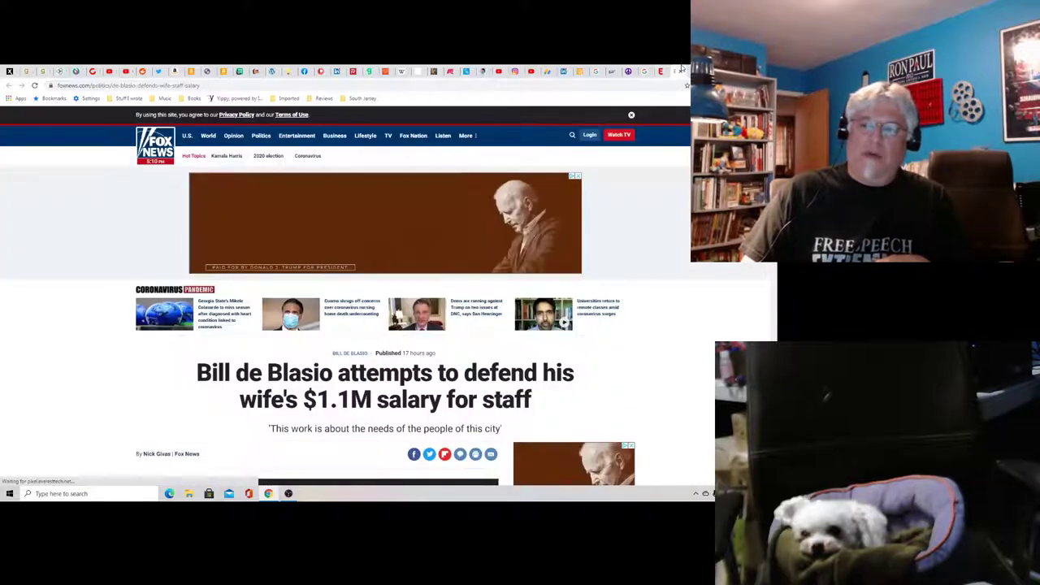
{"action": "scroll", "scroll_direction": "down", "scroll_amount": 3}
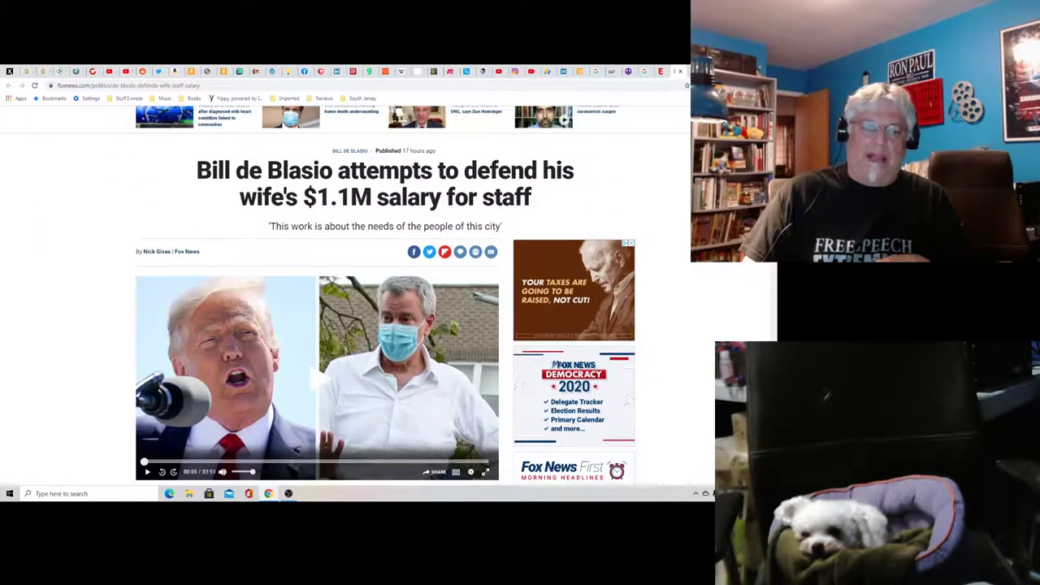
{"action": "scroll", "scroll_direction": "down", "scroll_amount": 3}
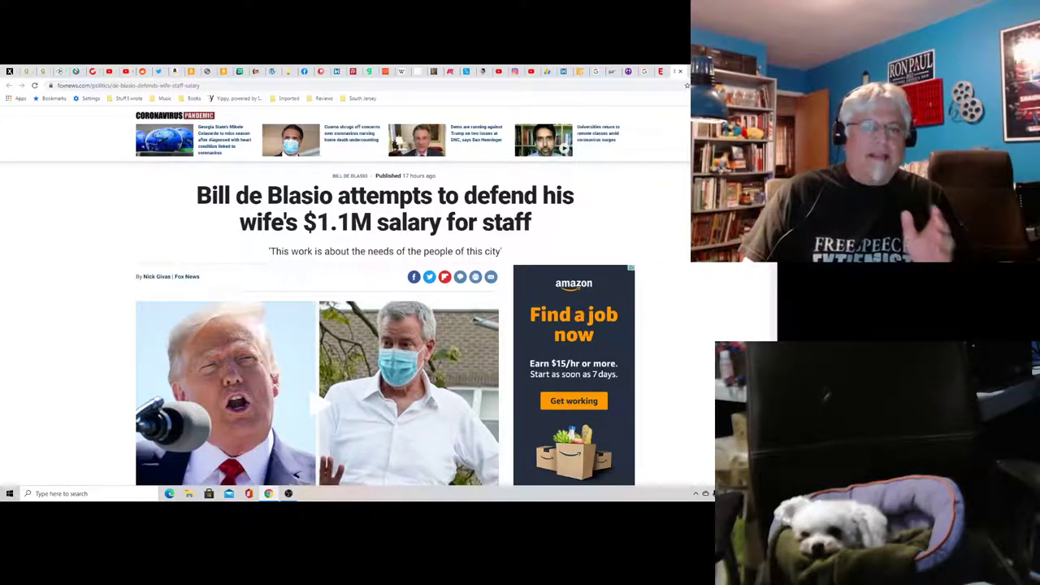
{"action": "scroll", "scroll_direction": "down", "scroll_amount": 3}
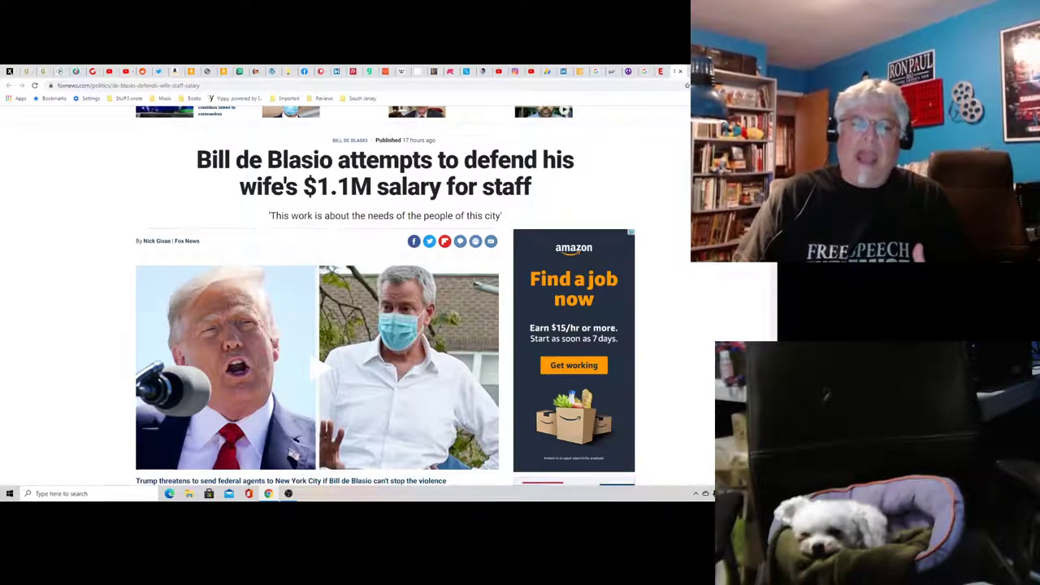
{"action": "scroll", "scroll_direction": "down", "scroll_amount": 3}
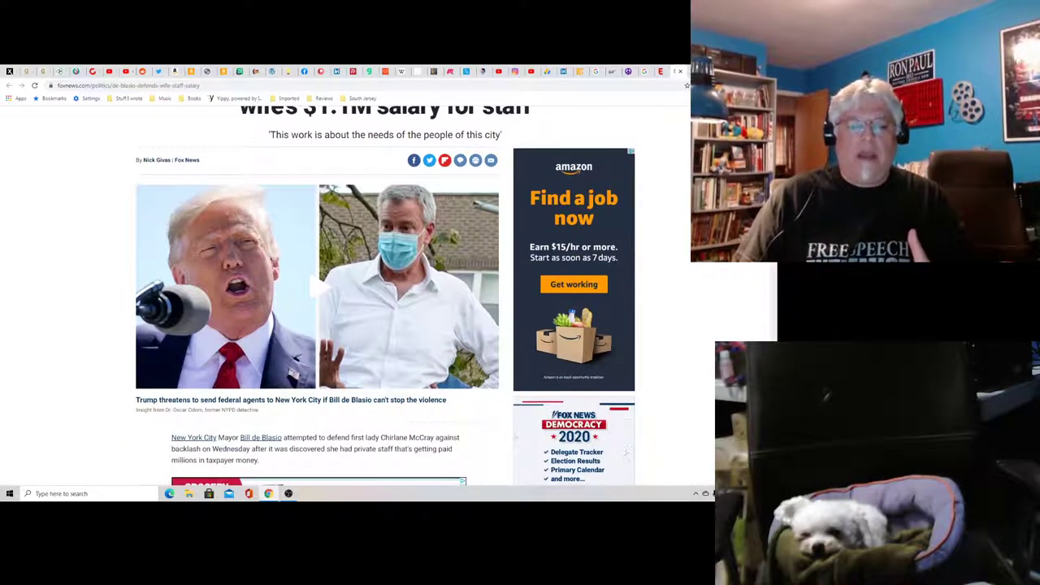
{"action": "scroll", "scroll_direction": "down", "scroll_amount": 3}
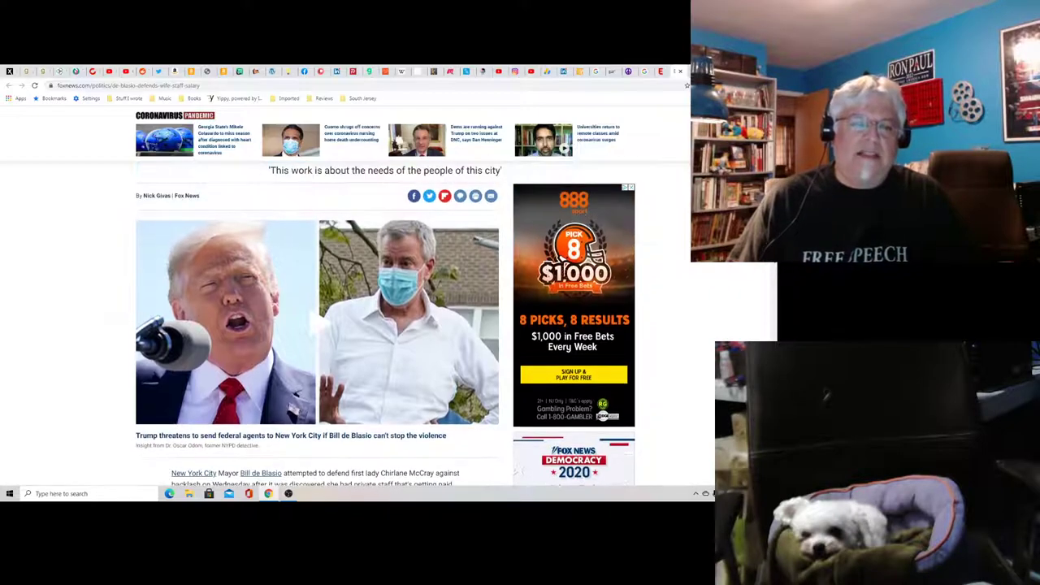
{"action": "scroll", "scroll_direction": "up", "scroll_amount": 3}
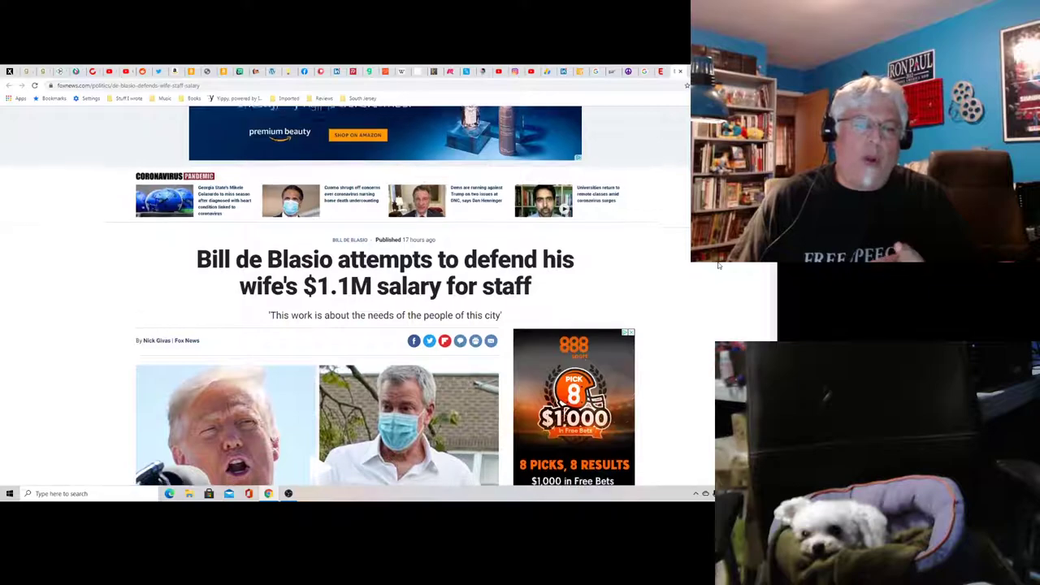
{"action": "scroll", "scroll_direction": "down", "scroll_amount": 3}
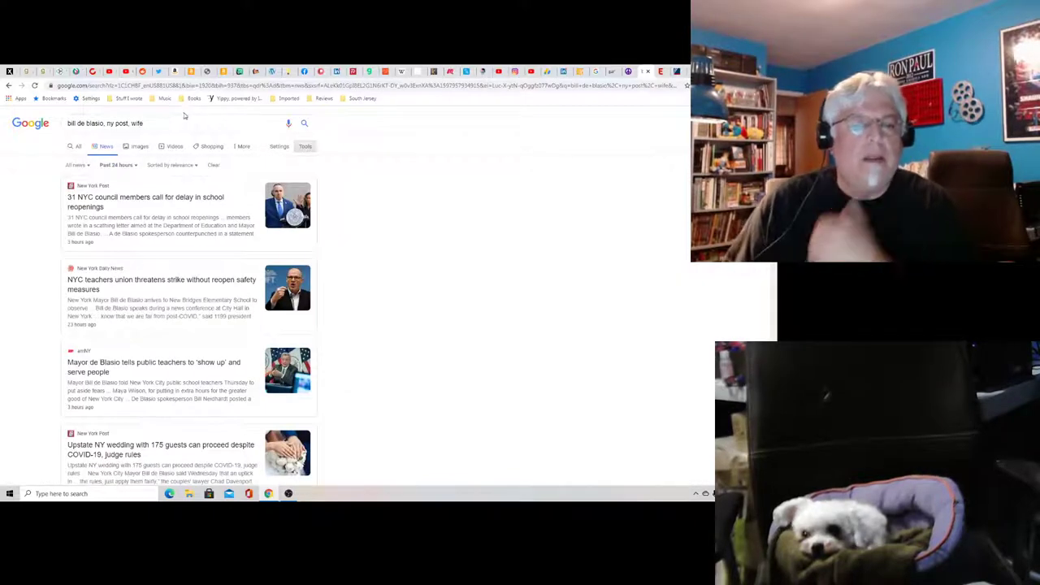
Open the Fox News result 'Bill de Blasio attempts to defend his wife's $1.1M salary for staff'.
{"action": "scroll", "scroll_direction": "down", "scroll_amount": 3}
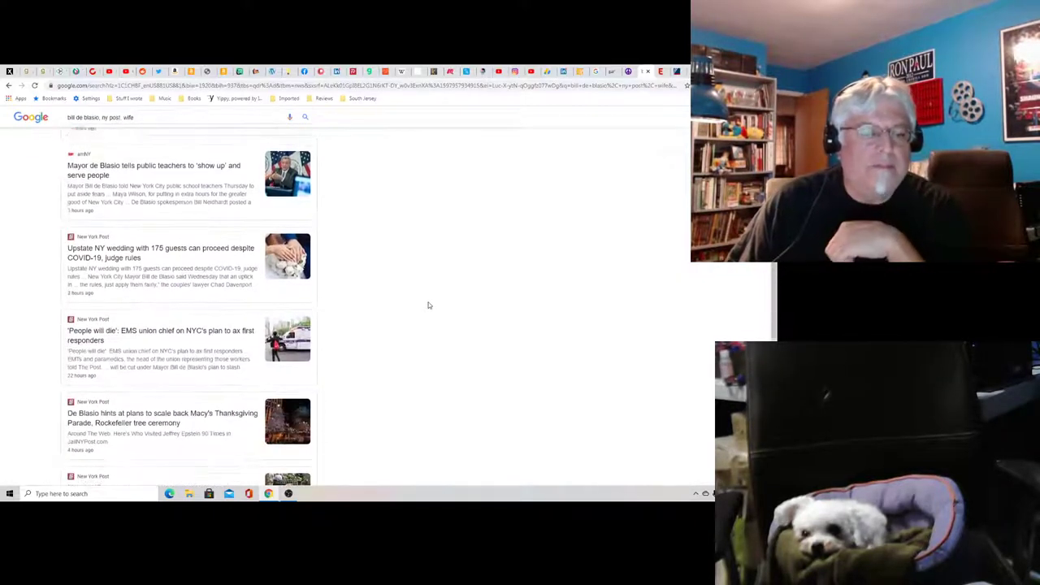
{"action": "scroll", "scroll_direction": "down", "scroll_amount": 3}
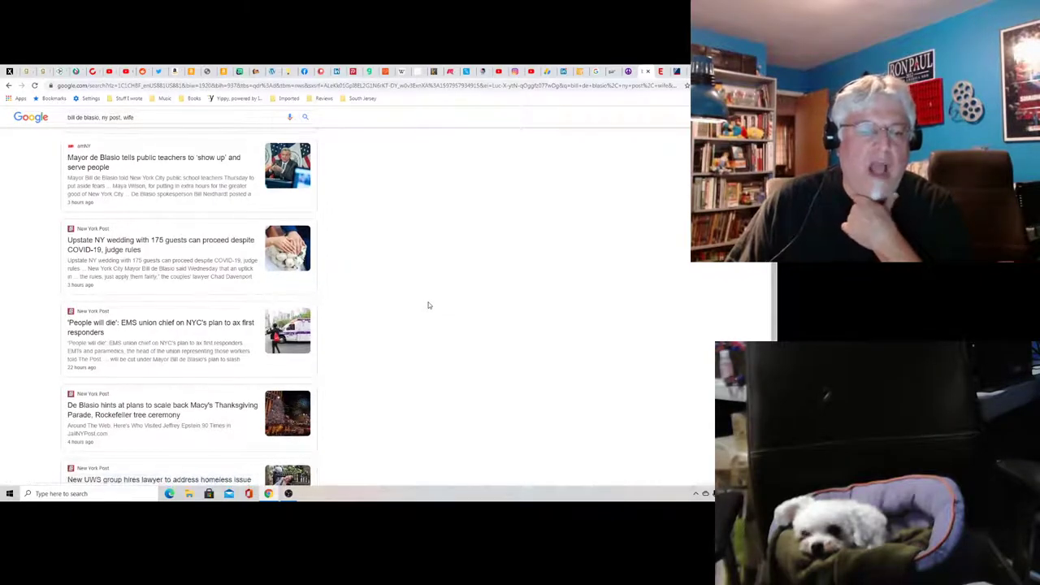
{"action": "scroll", "scroll_direction": "down", "scroll_amount": 3}
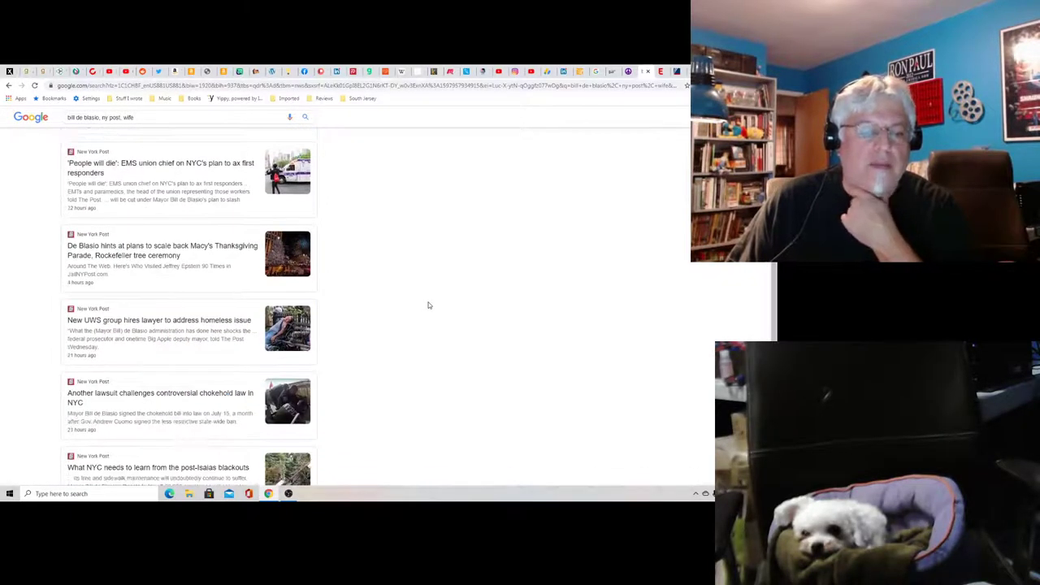
{"action": "scroll", "scroll_direction": "down", "scroll_amount": 3}
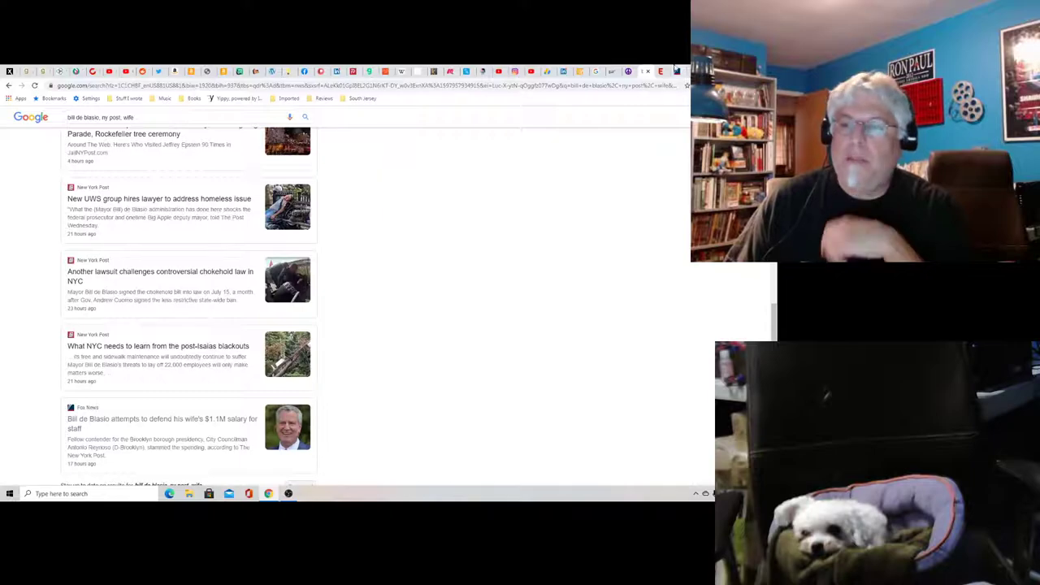
{"action": "left_click", "coordinate": [162, 423]}
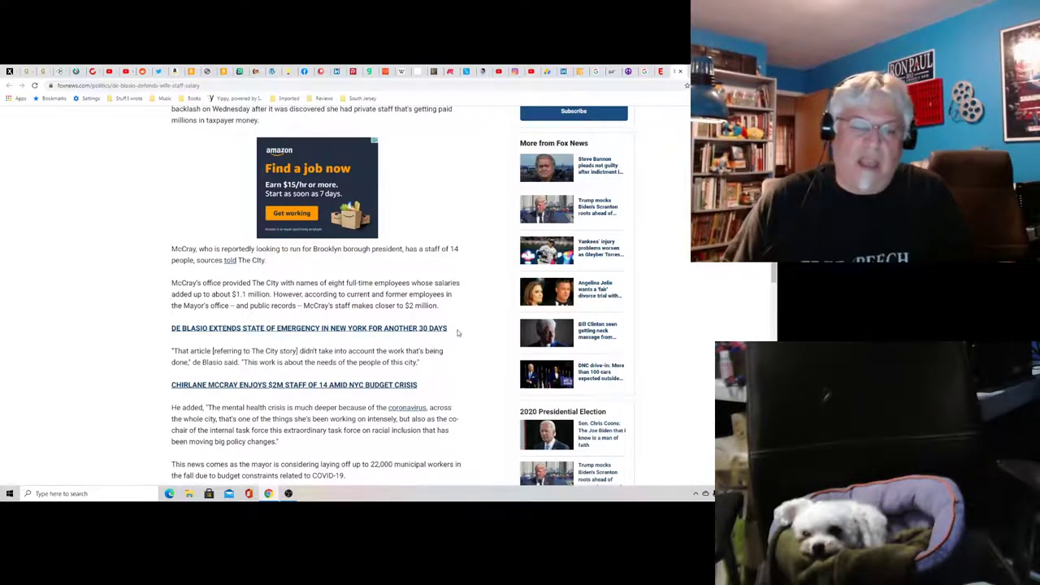
{"action": "scroll", "scroll_direction": "down", "scroll_amount": 3}
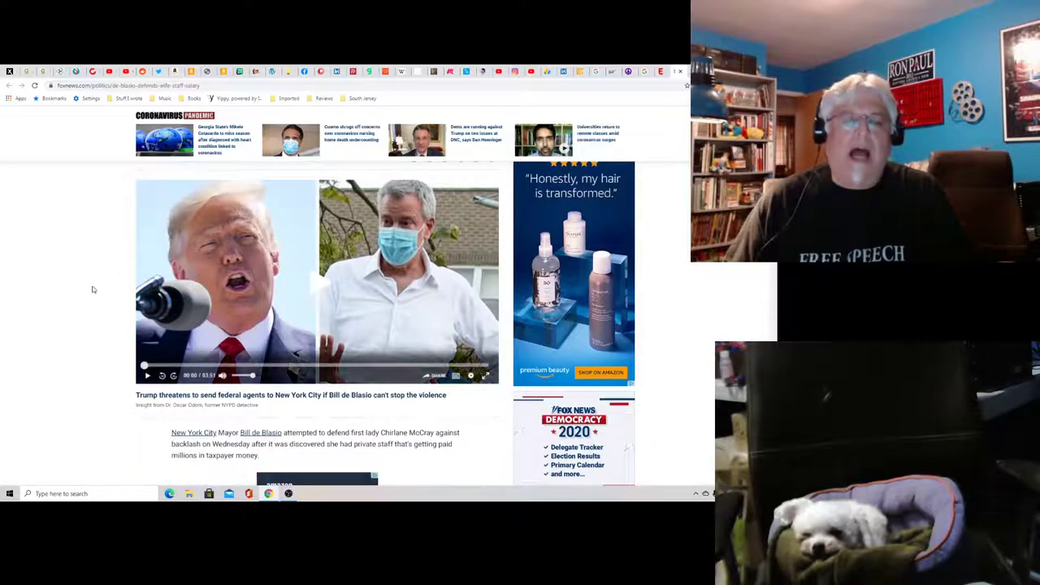
{"action": "scroll", "scroll_direction": "down", "scroll_amount": 3}
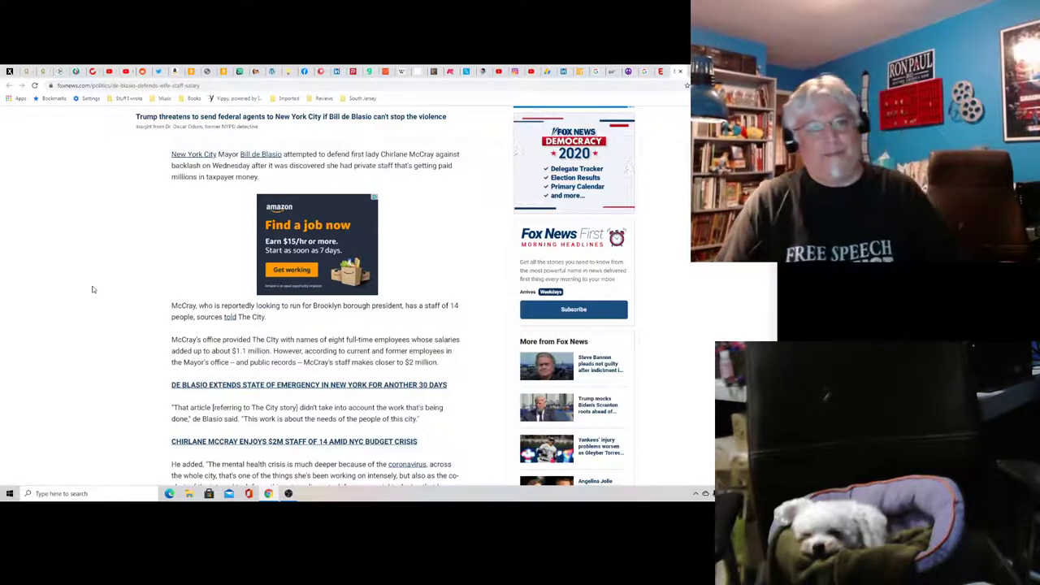
{"action": "scroll", "scroll_direction": "down", "scroll_amount": 3}
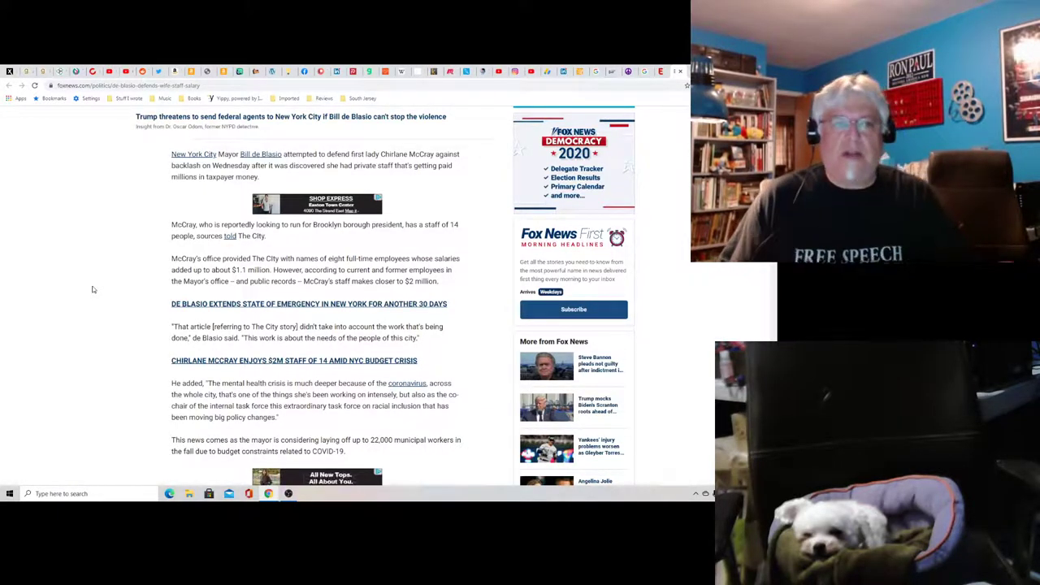
Read down to Reynoso's criticism and the reporter byline, then bring up OBS Studio.
{"action": "scroll", "scroll_direction": "down", "scroll_amount": 3}
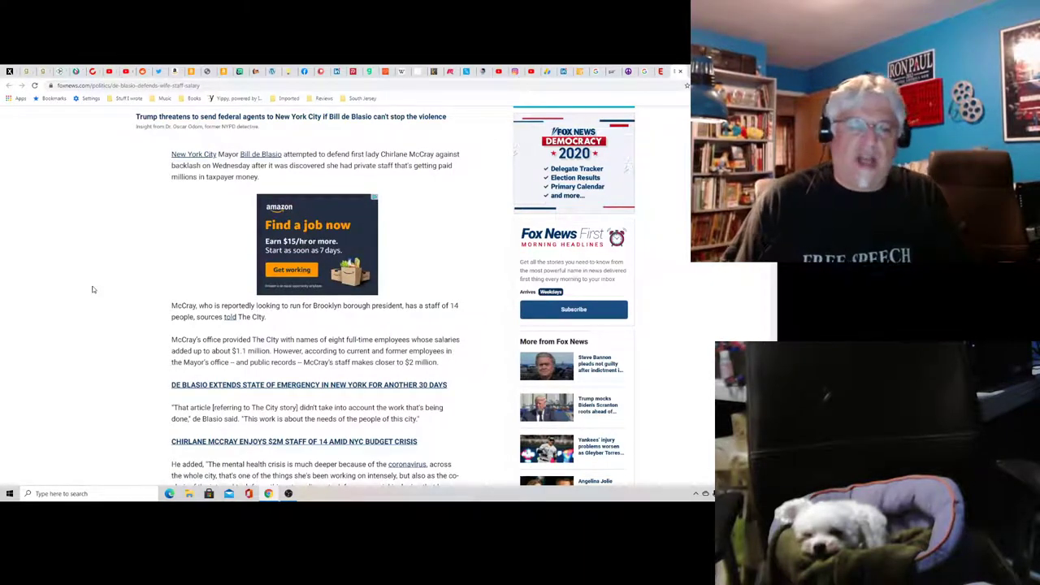
{"action": "scroll", "scroll_direction": "down", "scroll_amount": 3}
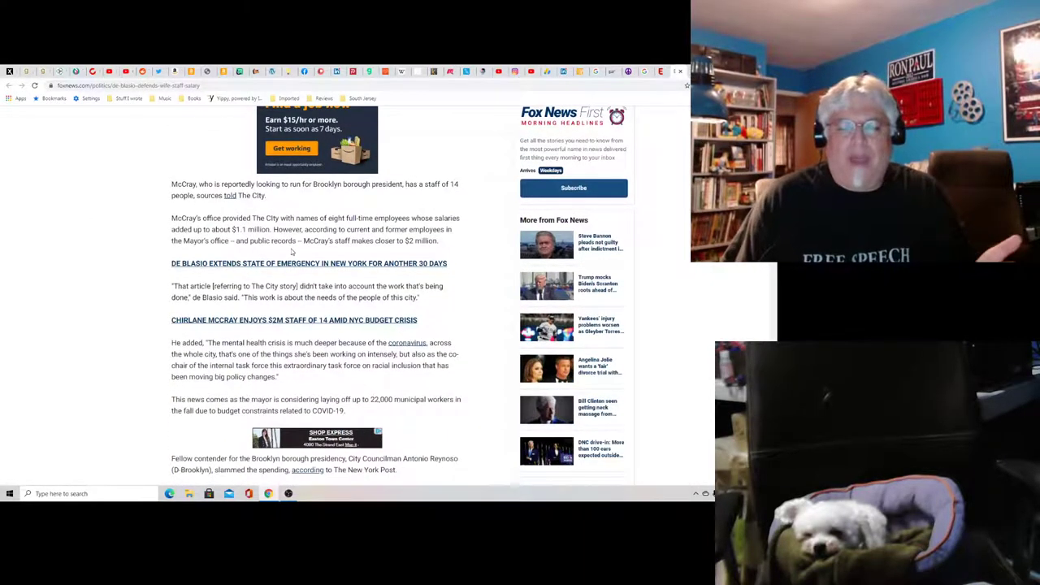
{"action": "scroll", "scroll_direction": "down", "scroll_amount": 3}
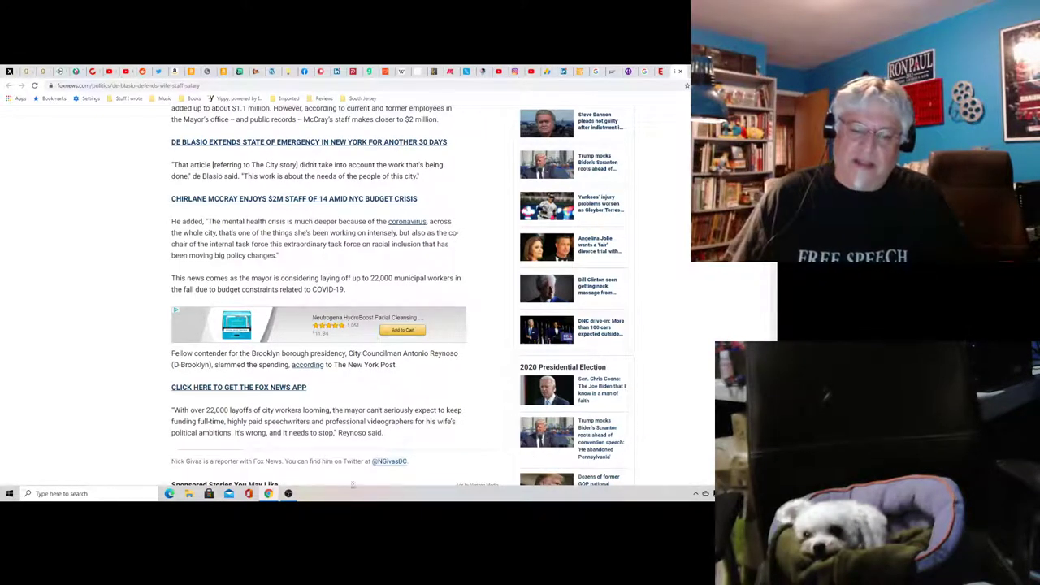
{"action": "left_click", "coordinate": [287, 493]}
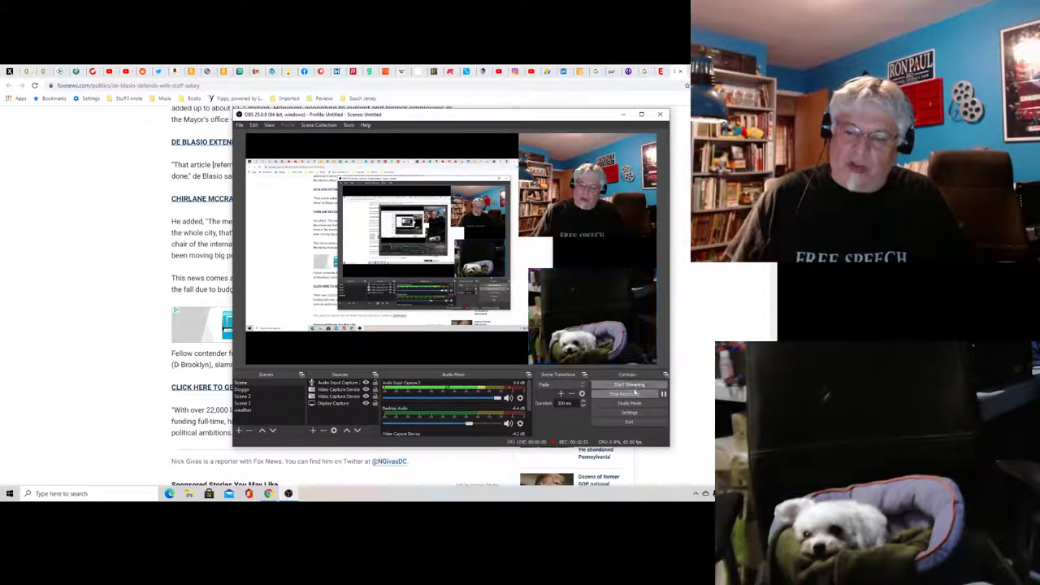